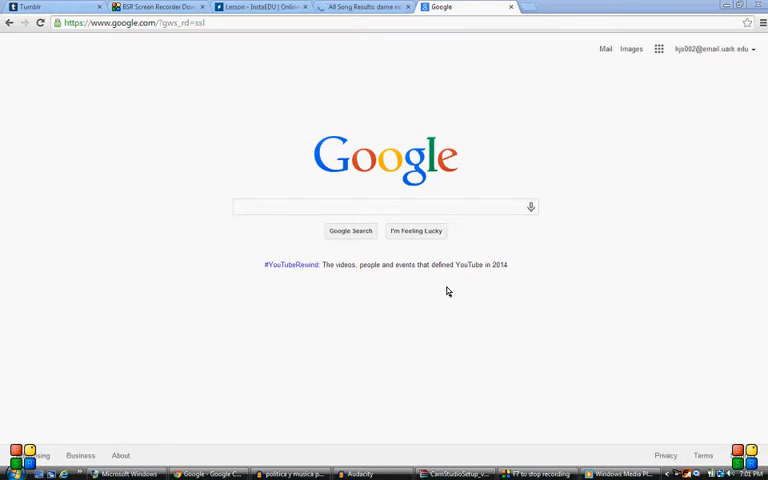
mouse_move(406, 232)
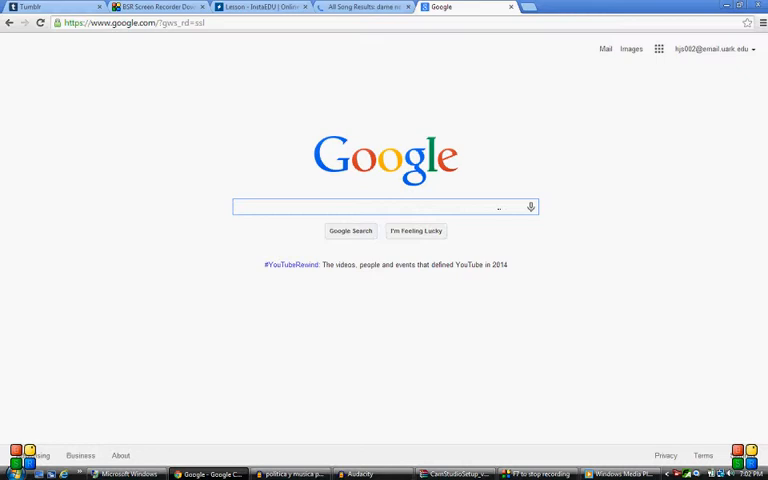
Step: Search Google for 'audacity' and open the Audacity SourceForge result
type("audacity")
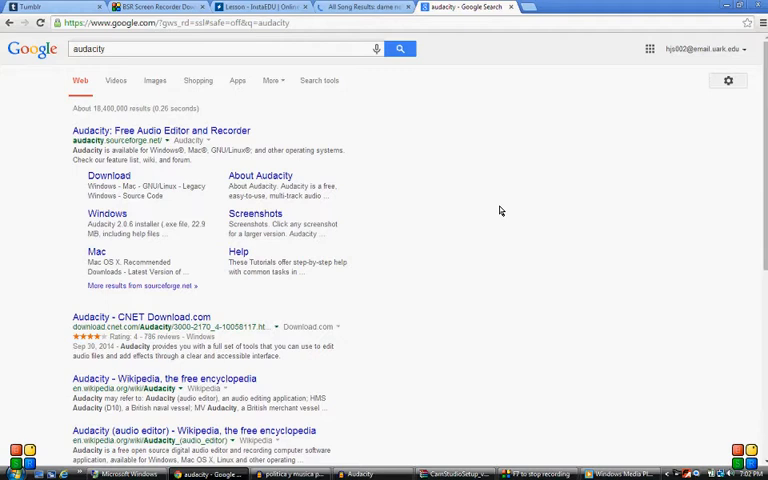
left_click(124, 130)
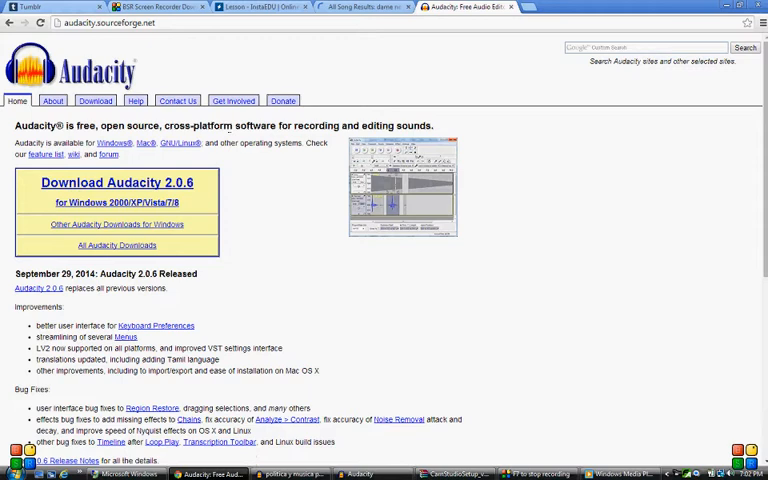
Step: Download Audacity 2.0.6 from FossHub and start the installer with its default language
left_click(122, 186)
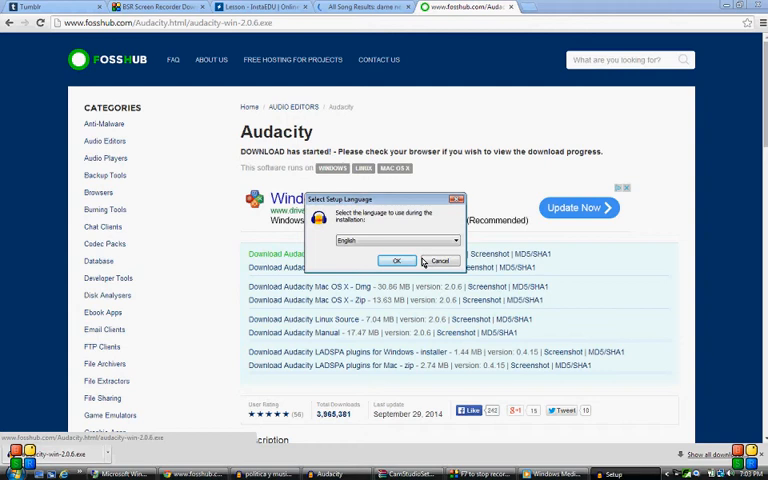
left_click(396, 260)
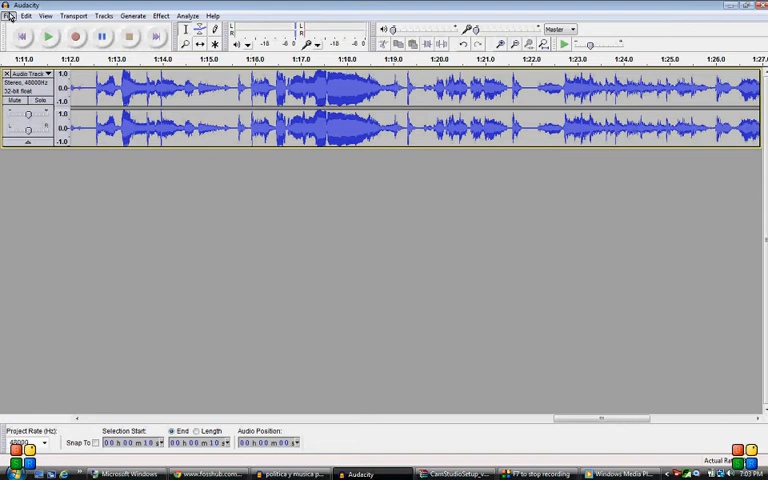
mouse_move(484, 304)
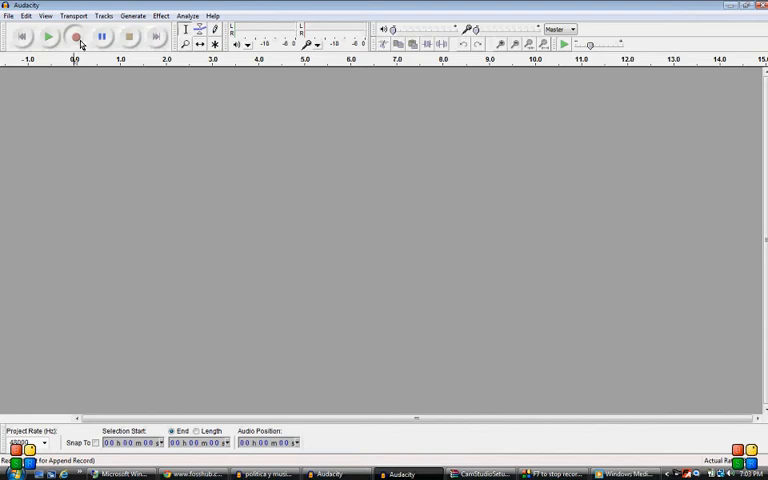
Step: Record a clip of about eight seconds, then play it back and stop
left_click(76, 38)
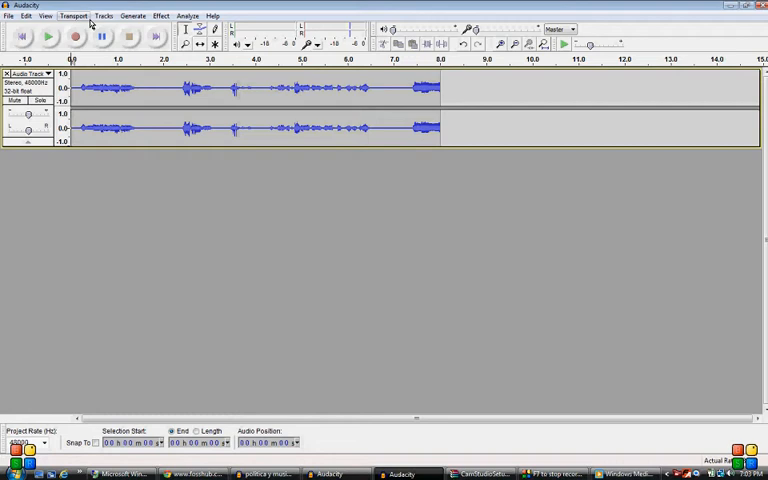
left_click(130, 38)
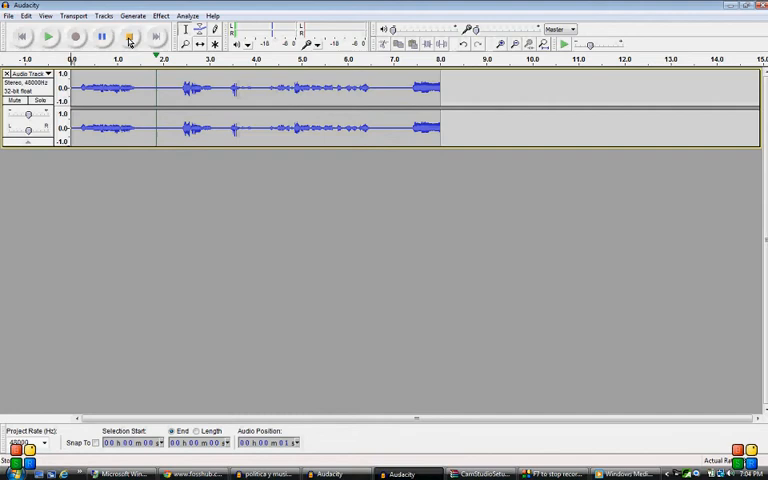
left_click(12, 18)
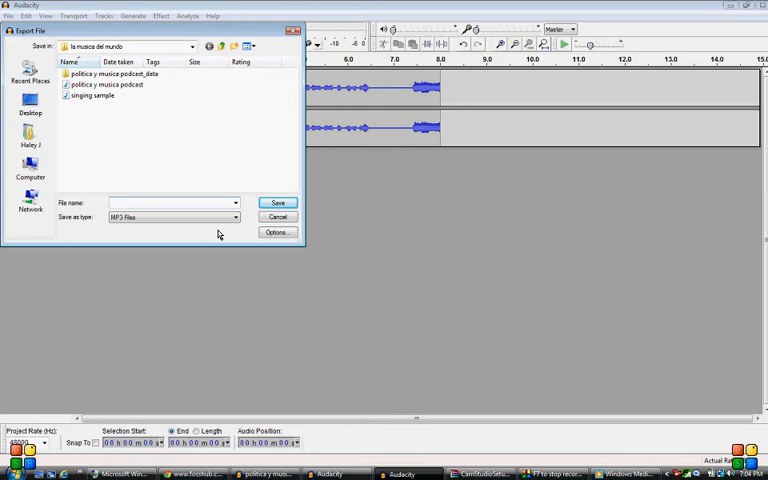
Step: Save the recording as an MP3 file and accept the metadata to finish the export
left_click(276, 202)
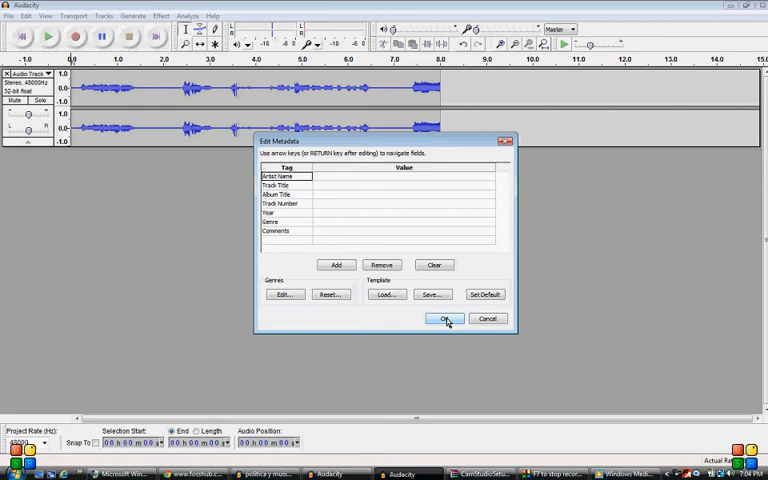
left_click(444, 320)
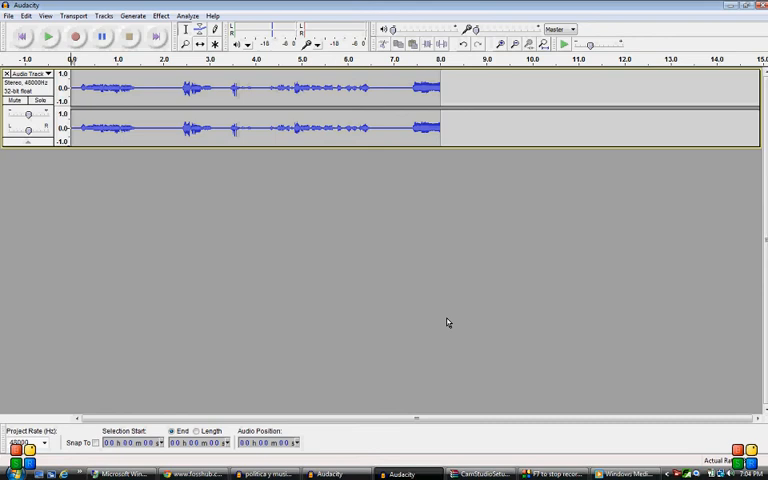